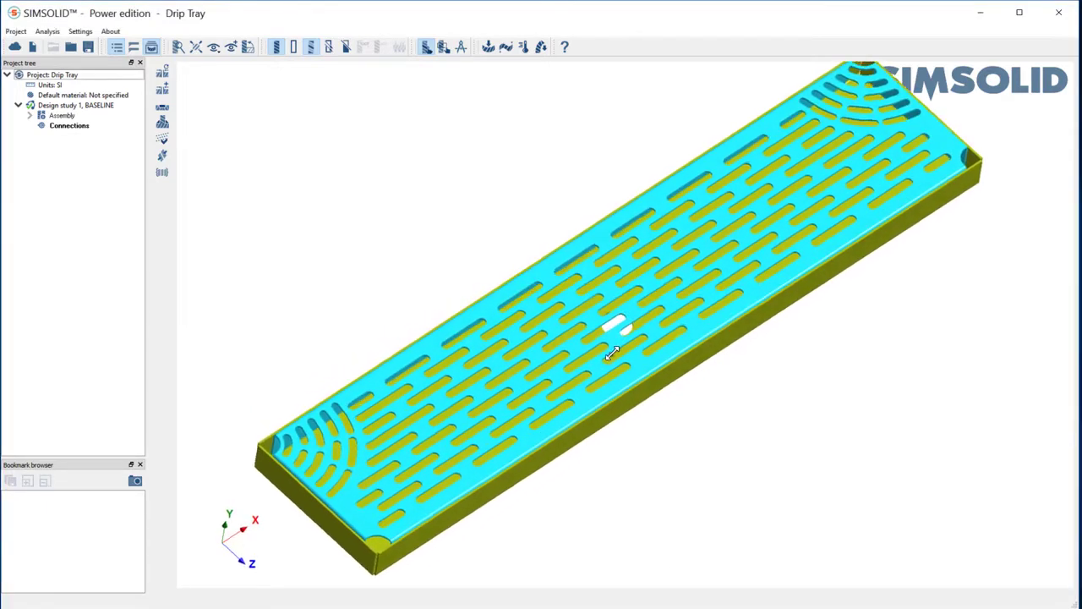
Start the spot weld connection tool from the front view and move its dialog off the tray.
{"action": "left_click_drag", "start_coordinate": [612, 350], "coordinate": [533, 372]}
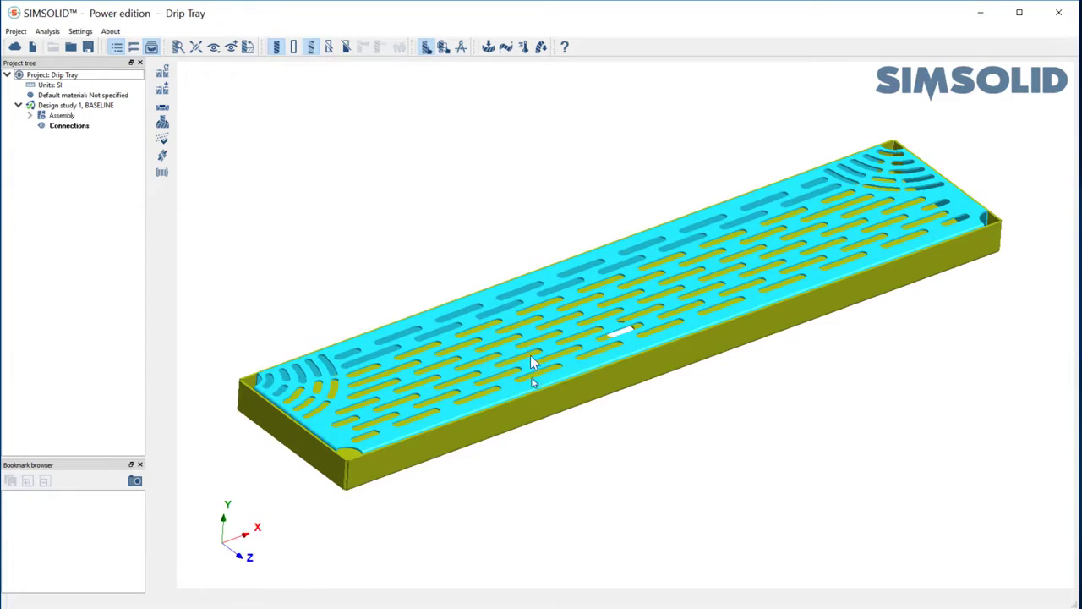
{"action": "mouse_move", "coordinate": [404, 453]}
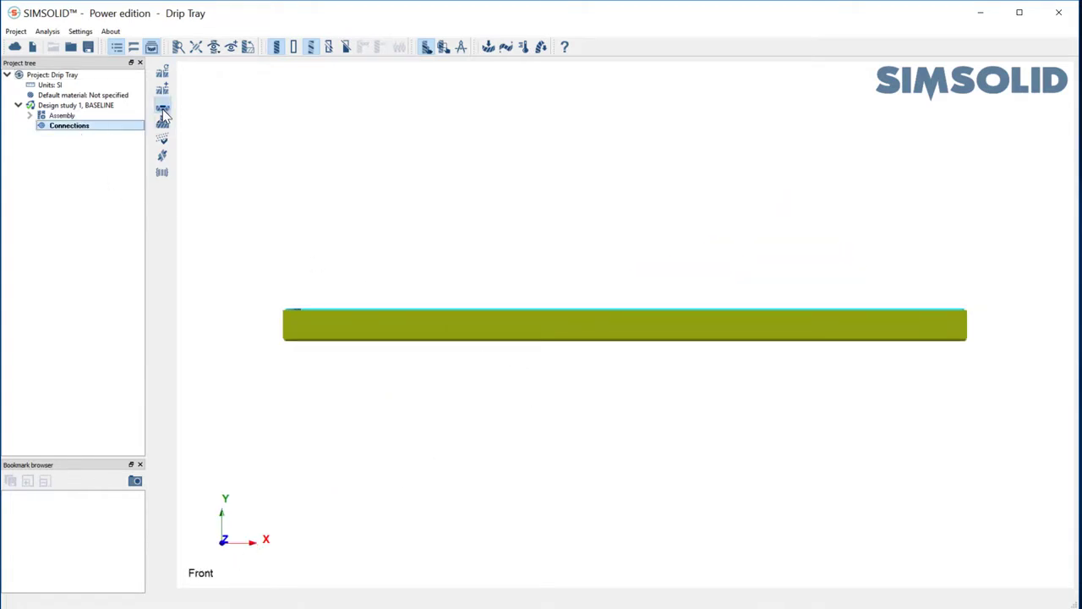
{"action": "left_click", "coordinate": [163, 109]}
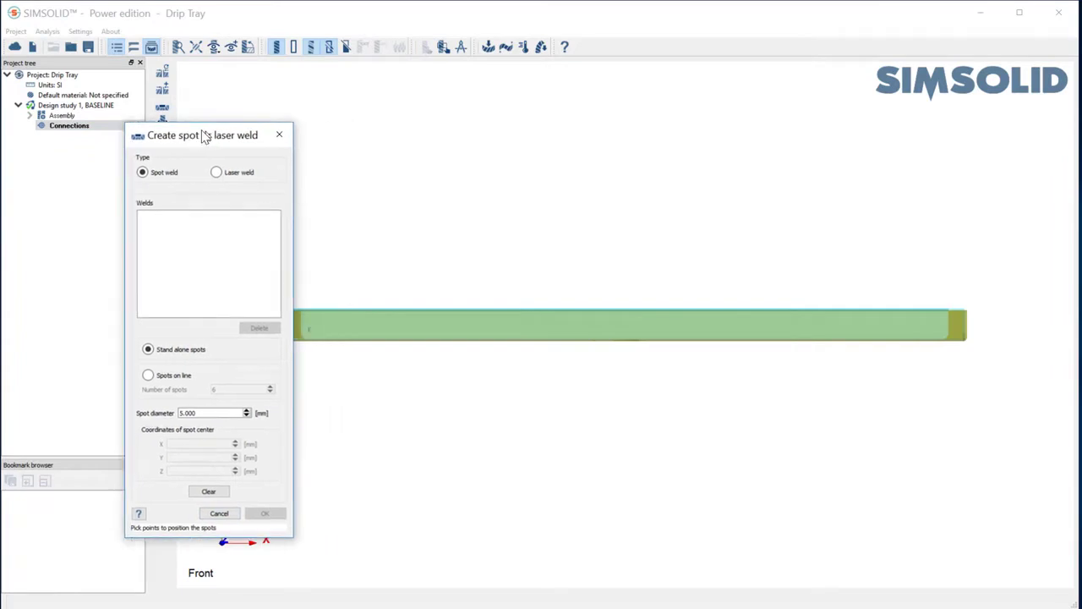
{"action": "left_click_drag", "start_coordinate": [203, 136], "coordinate": [169, 125]}
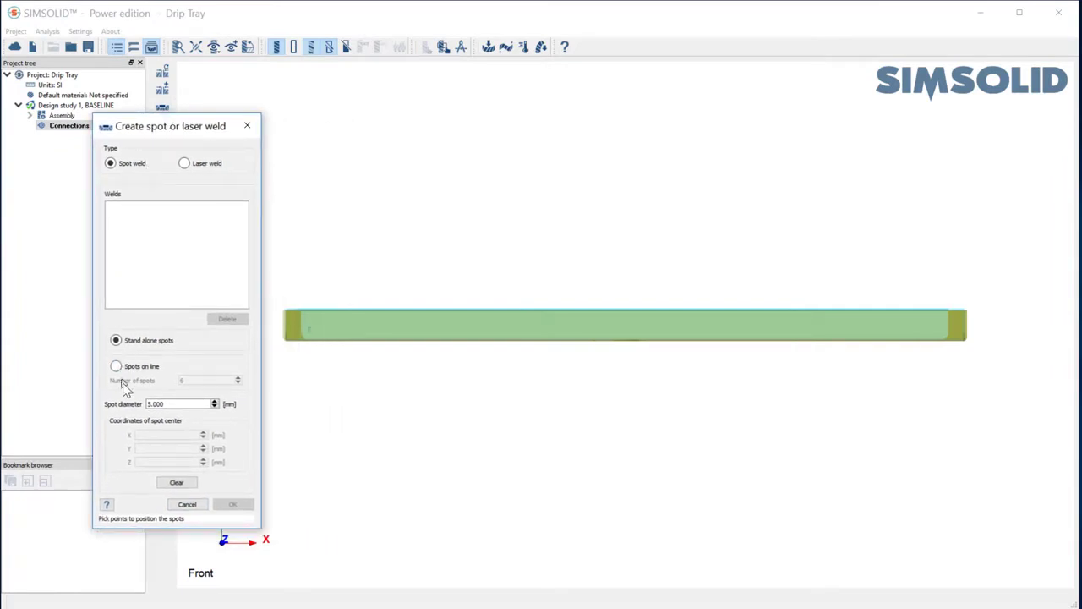
{"action": "left_click", "coordinate": [115, 366]}
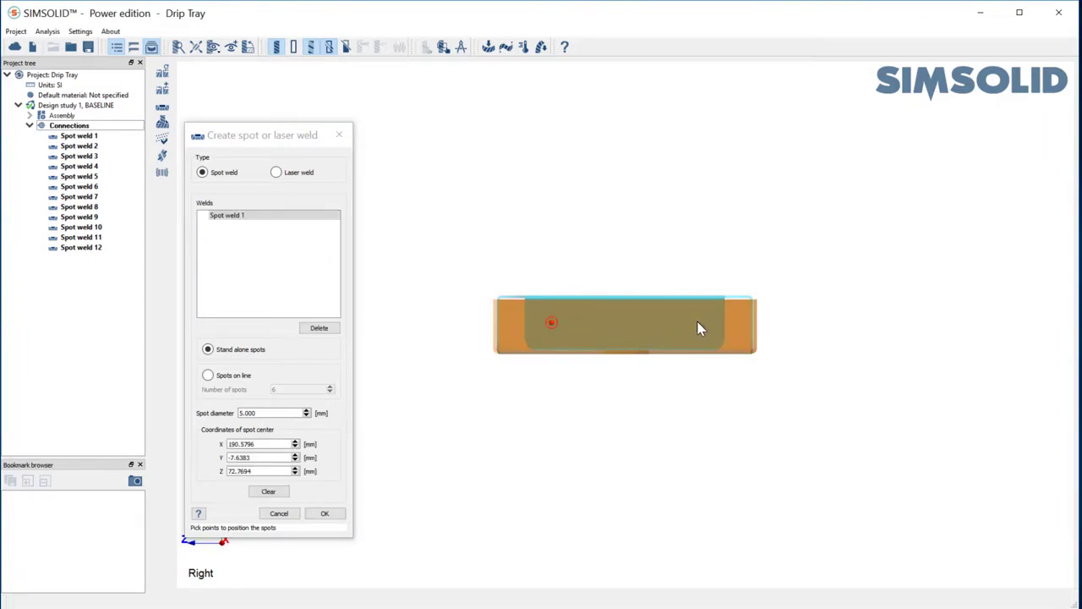
Place a stand-alone spot weld on the tray side wall.
{"action": "left_click", "coordinate": [325, 514]}
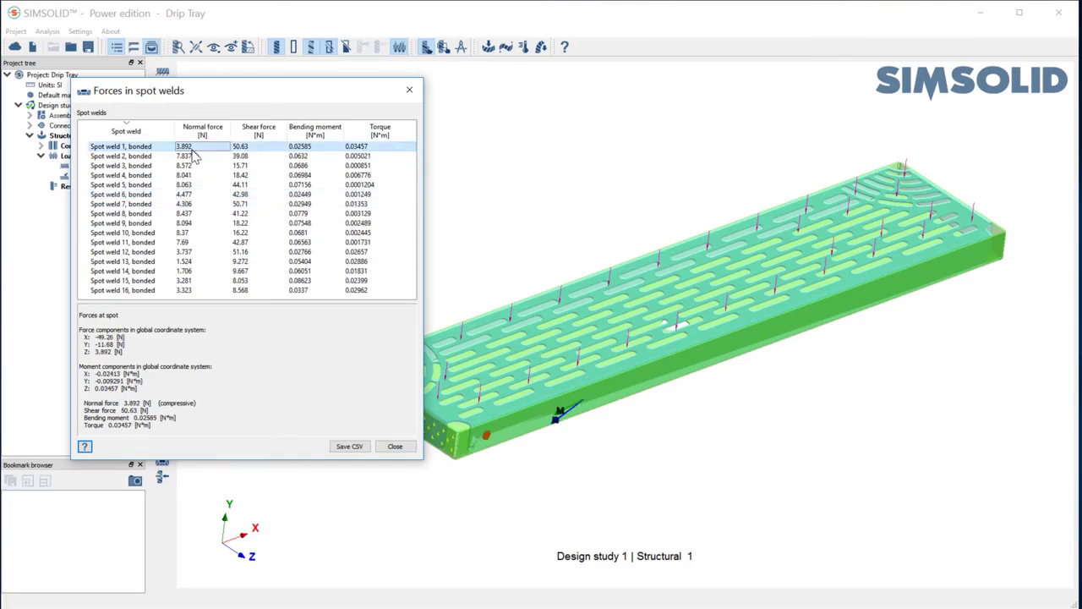
Show force arrows for individual welds including Spot weld 9, then for all welds together.
{"action": "left_click", "coordinate": [122, 242]}
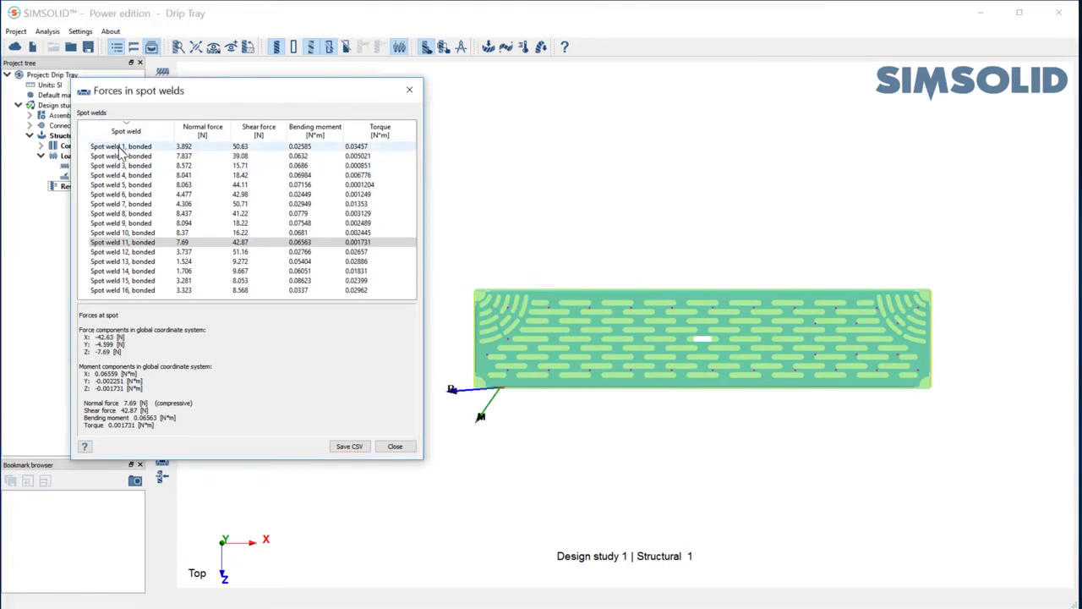
{"action": "left_click", "coordinate": [122, 223]}
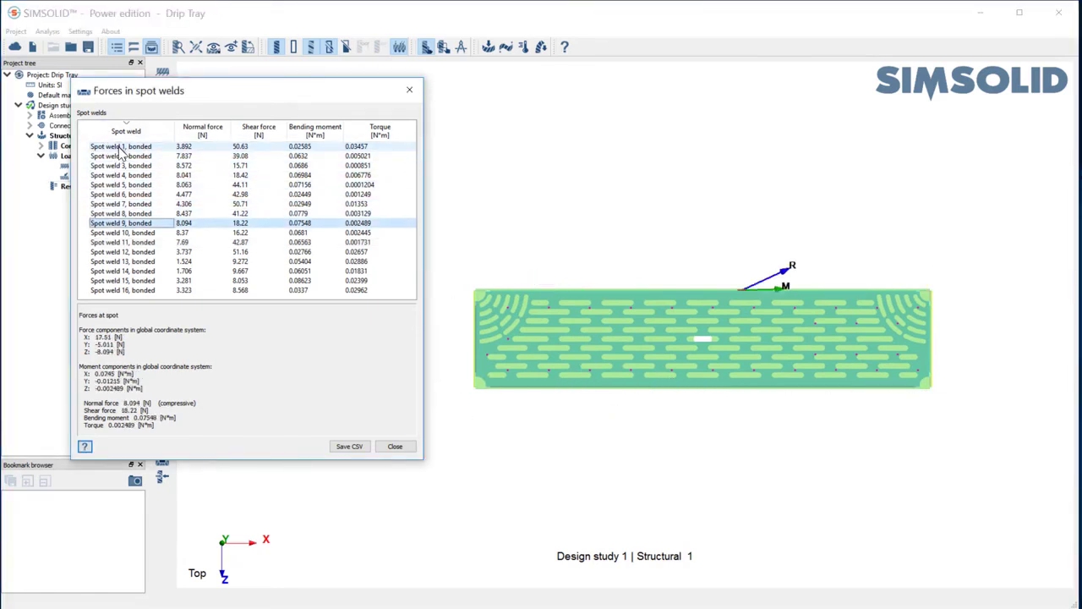
{"action": "left_click", "coordinate": [120, 145]}
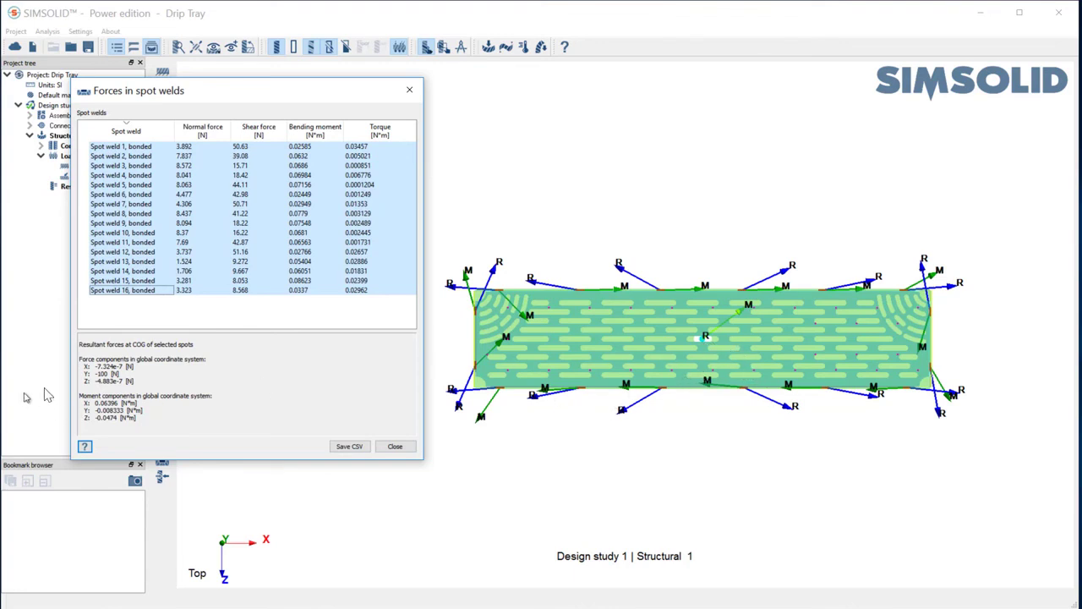
{"action": "mouse_move", "coordinate": [105, 382]}
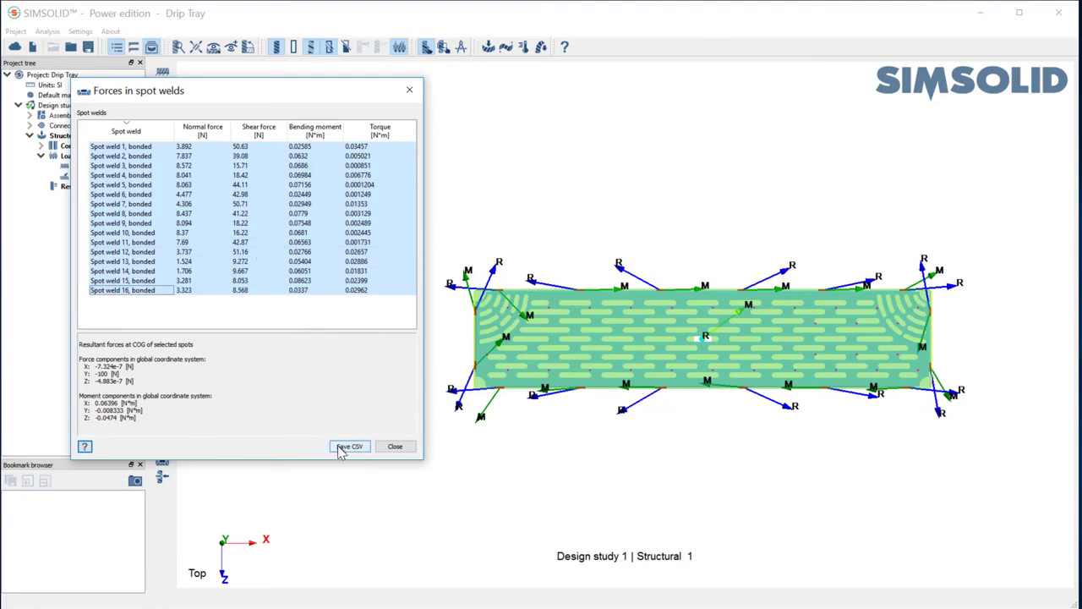
{"action": "mouse_move", "coordinate": [380, 446]}
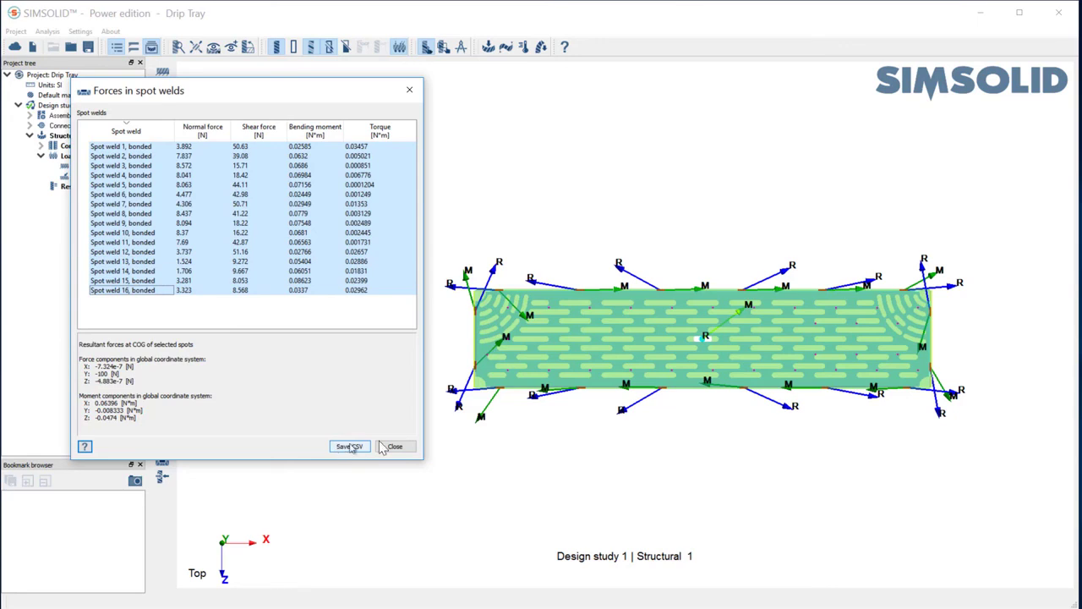